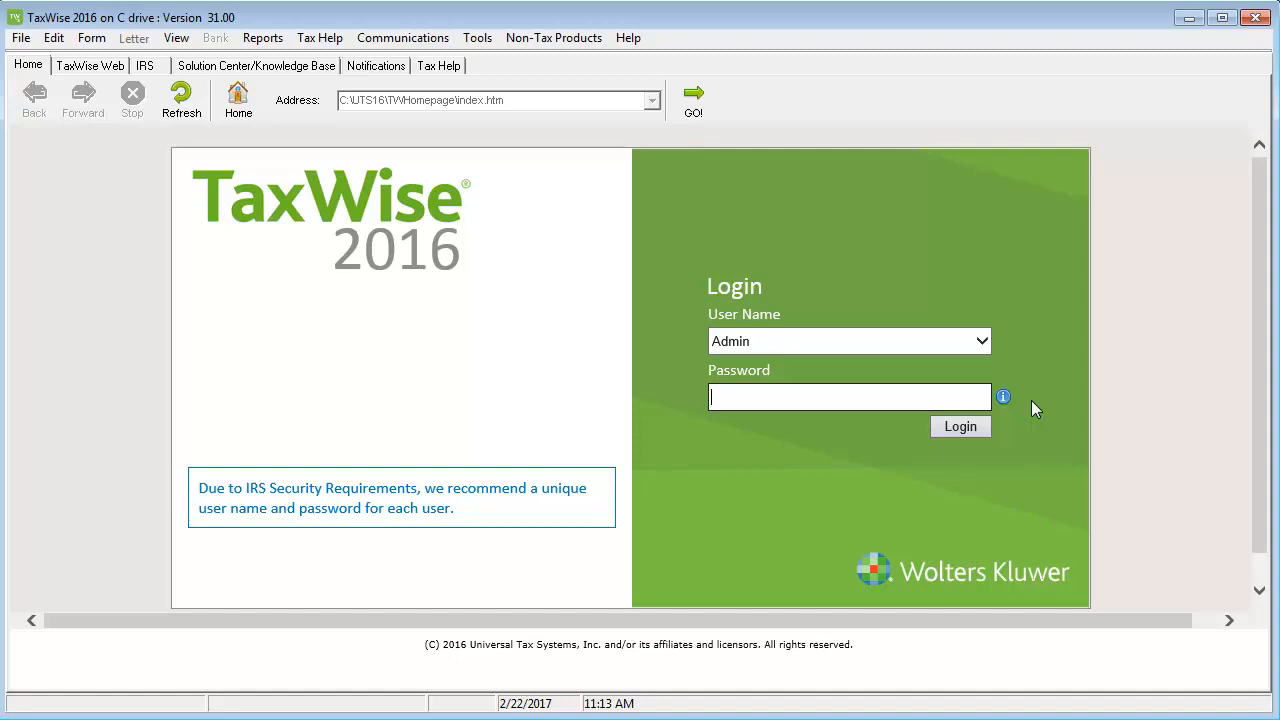
mouse_move(1031, 401)
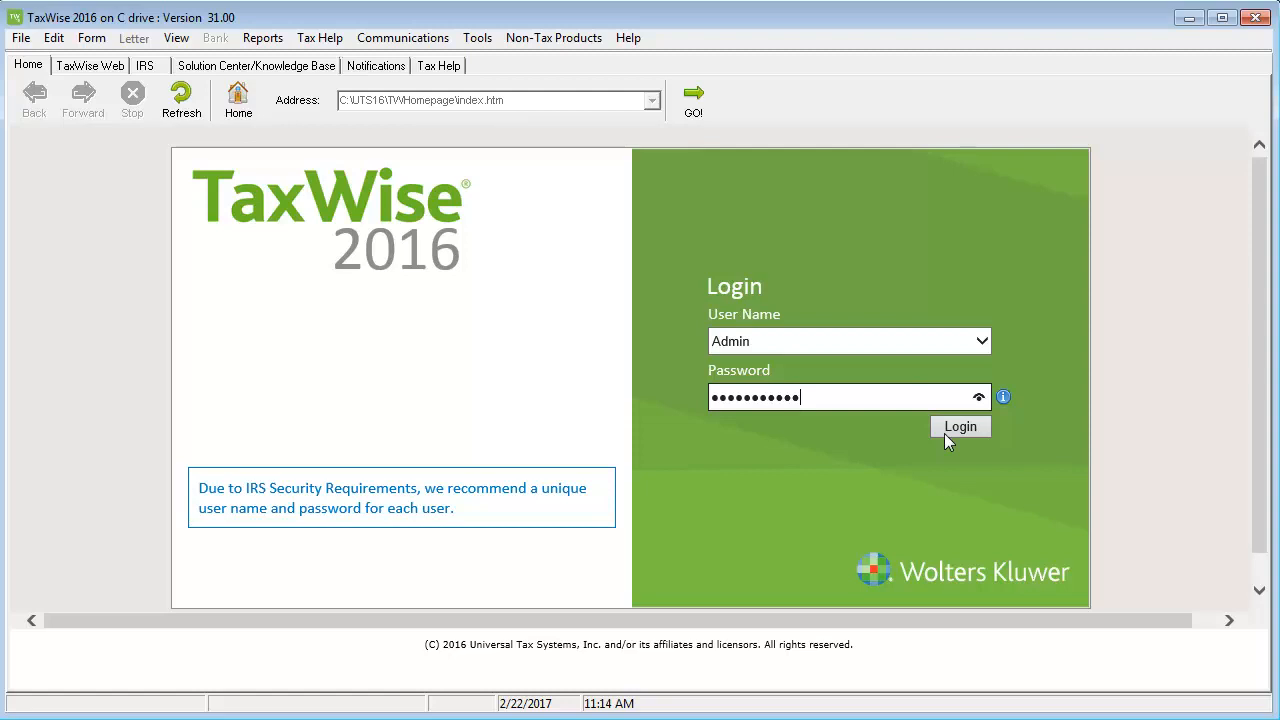
Log in to TaxWise as Admin with the entered password.
click(959, 426)
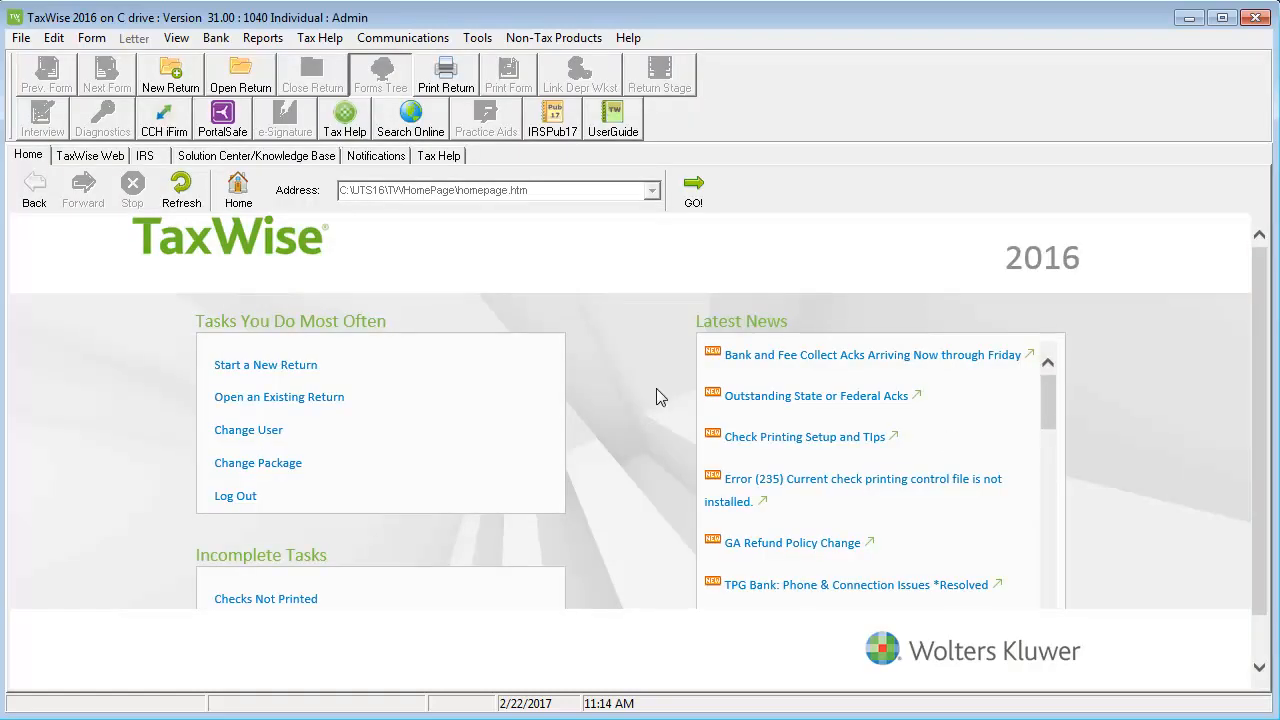
Download the program update via Communications > Get Program Updates and acknowledge completion.
click(402, 37)
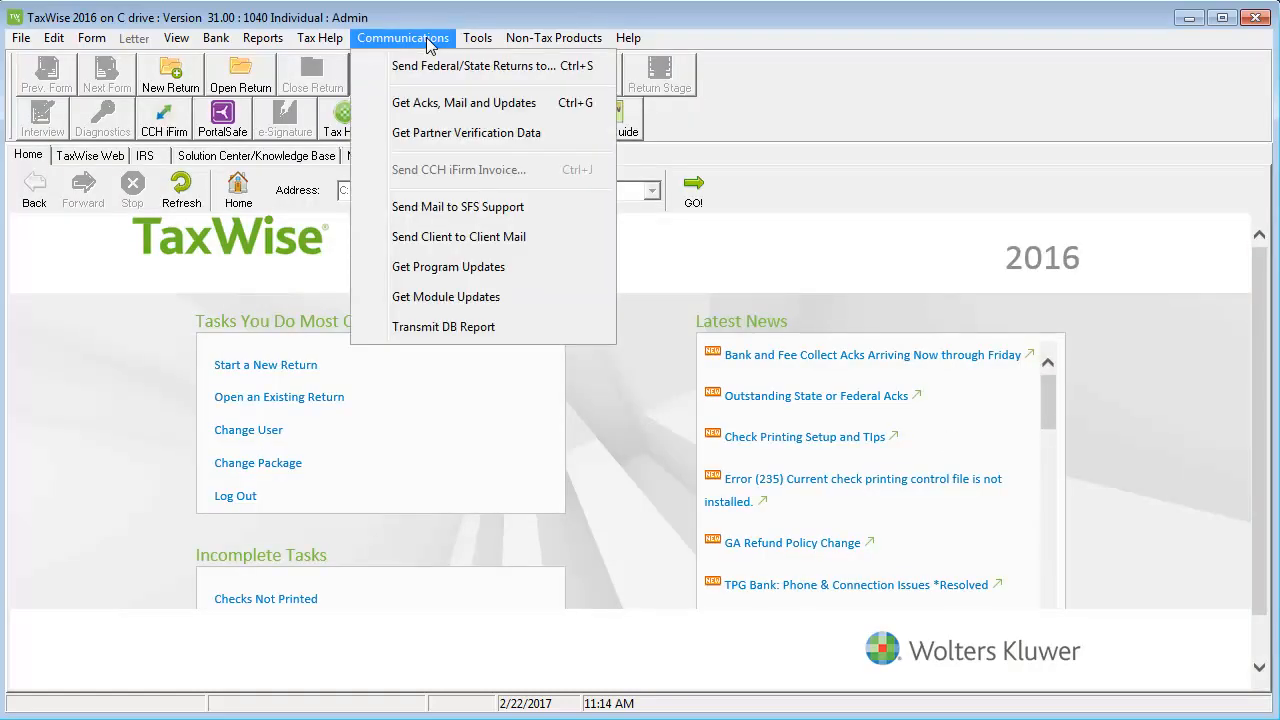
click(448, 266)
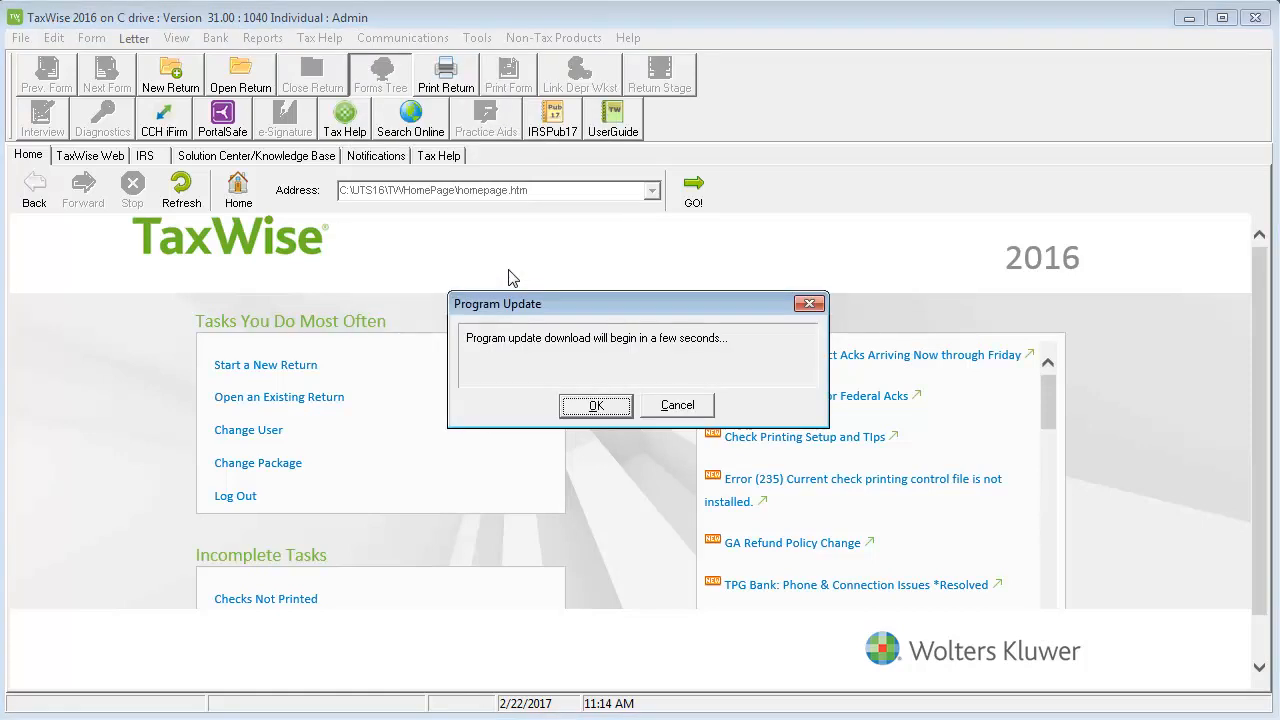
click(595, 405)
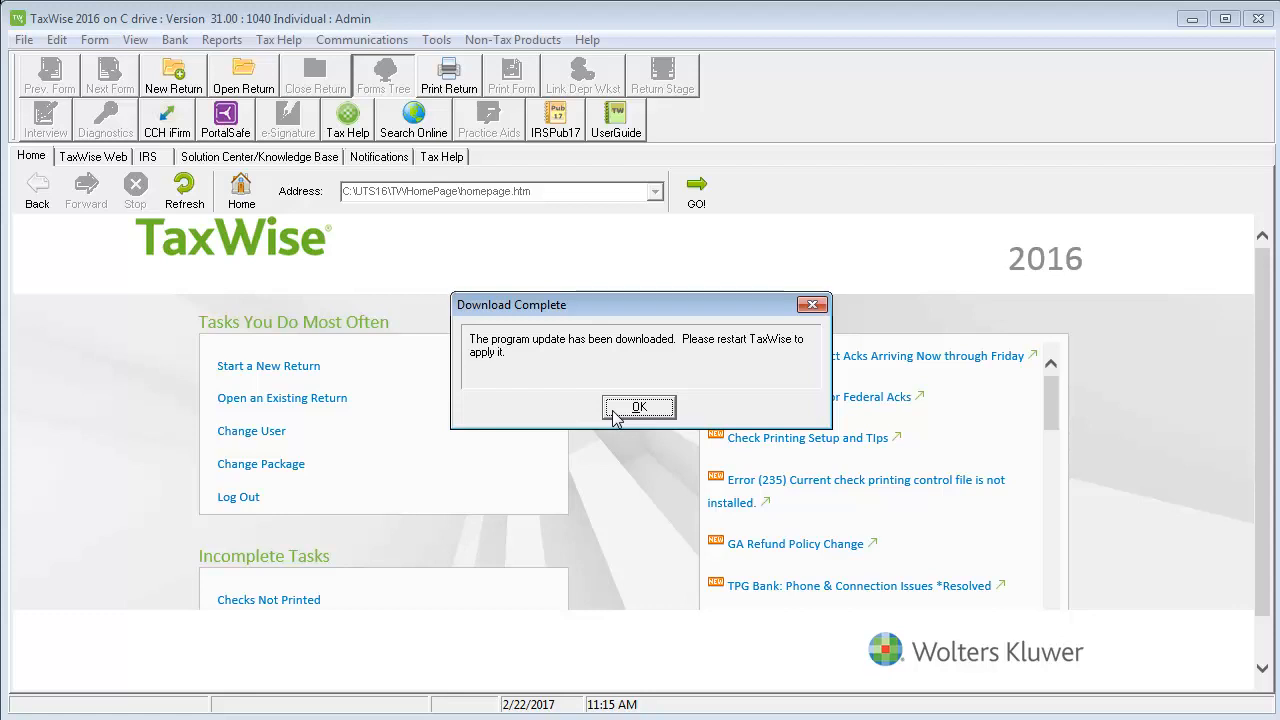
click(638, 407)
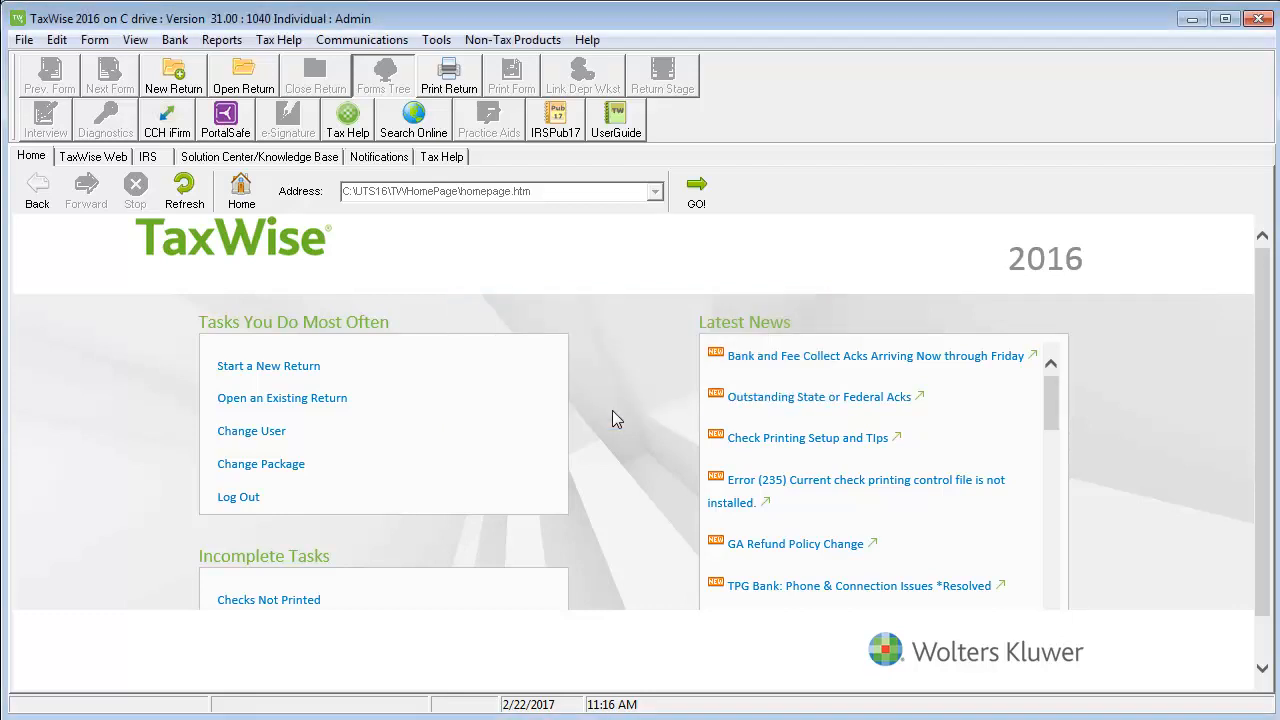
Close the TaxWise window and confirm the shutdown.
click(1259, 18)
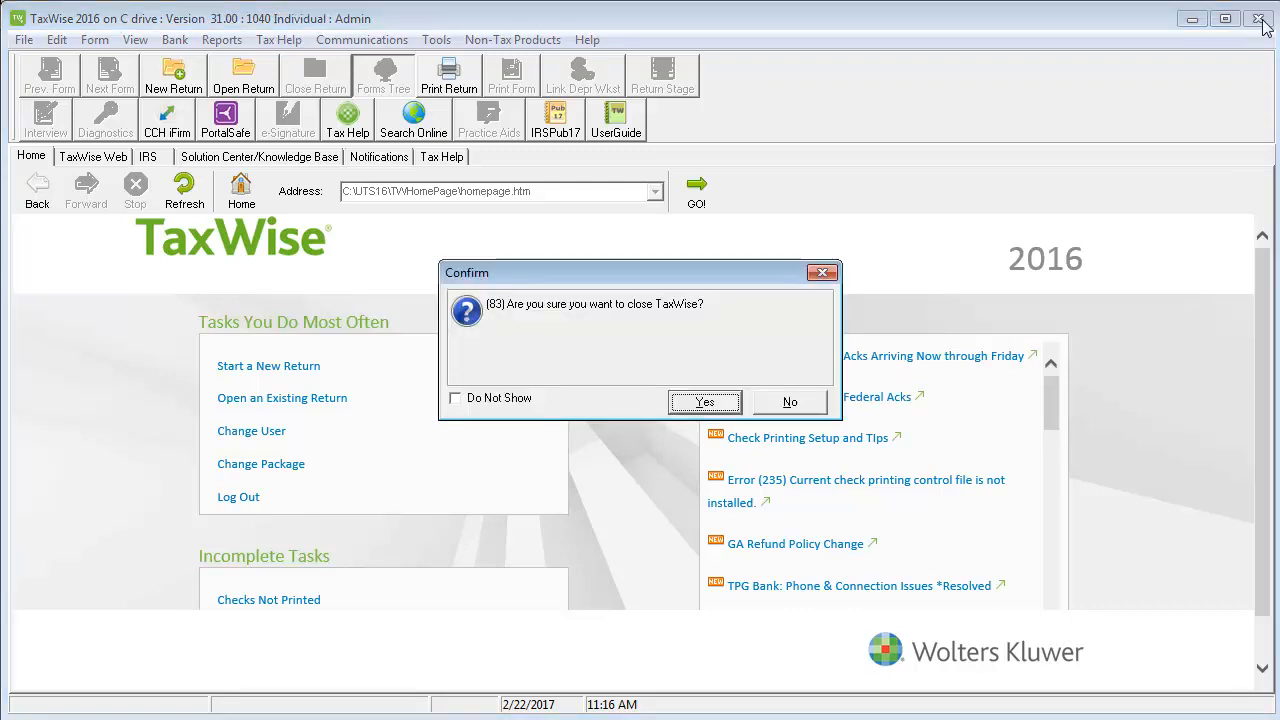
click(705, 401)
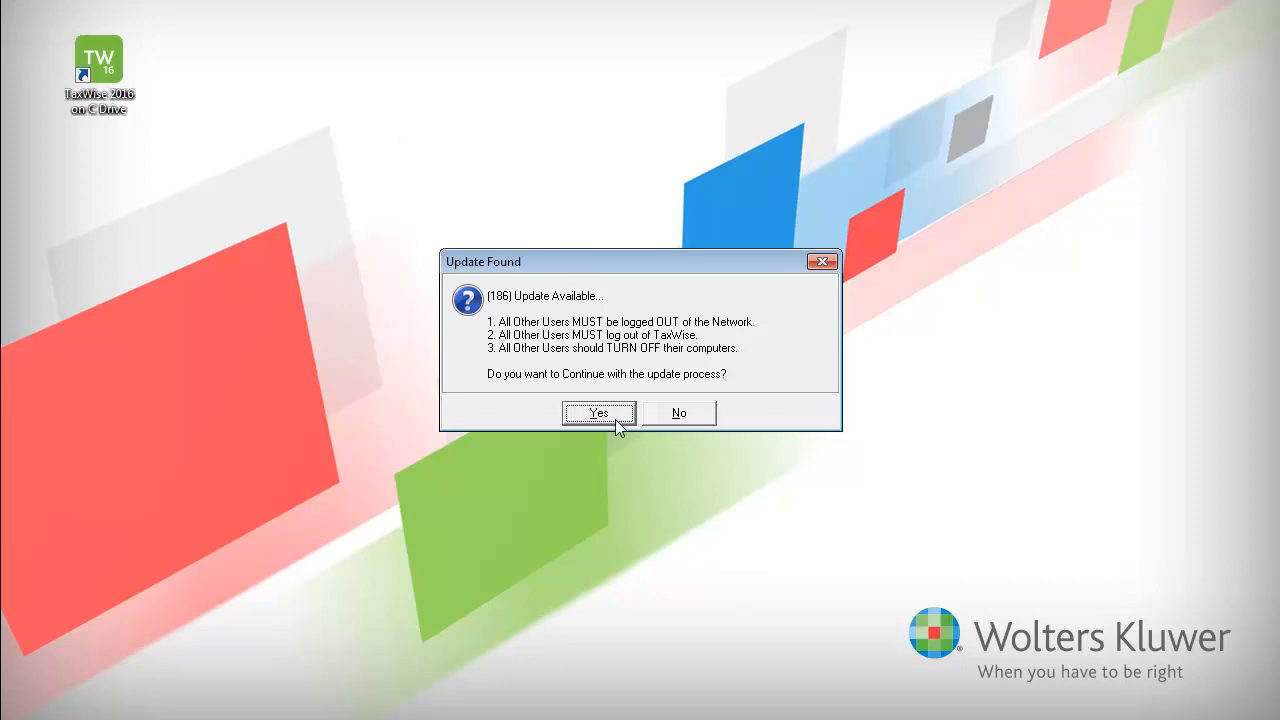
Continue the found update and acknowledge the update to version 31.05.
click(598, 412)
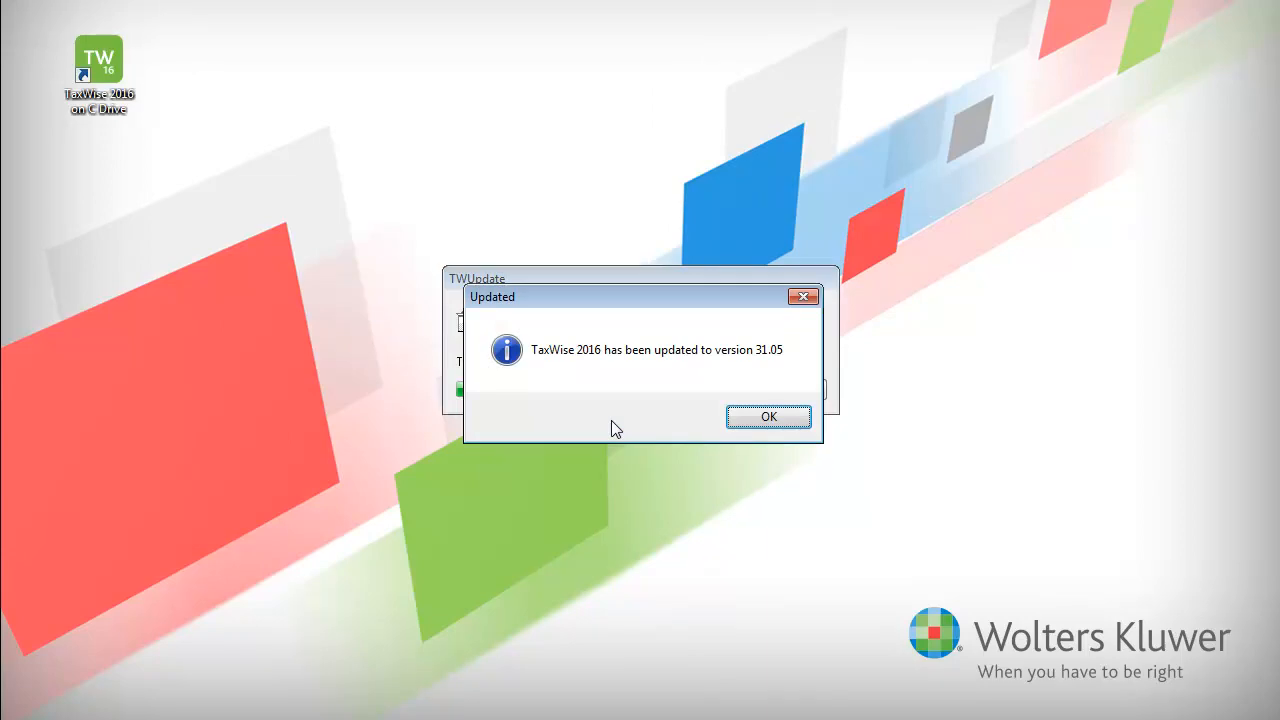
click(768, 416)
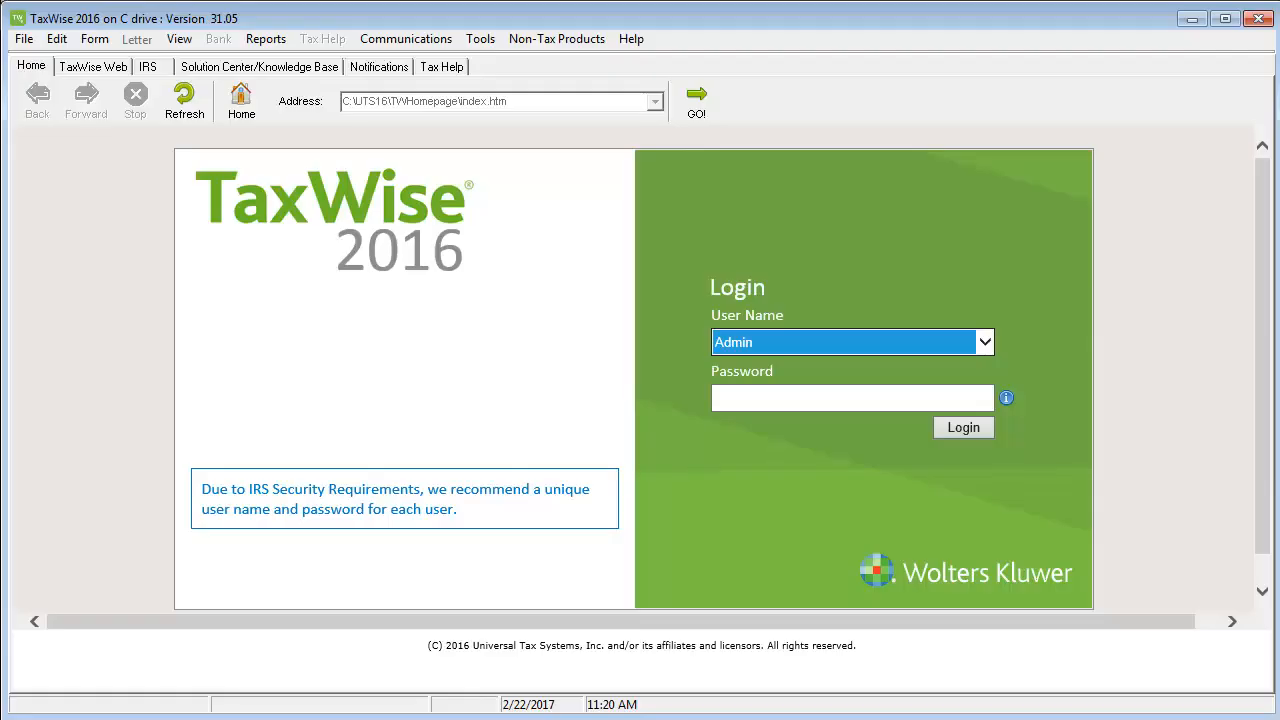